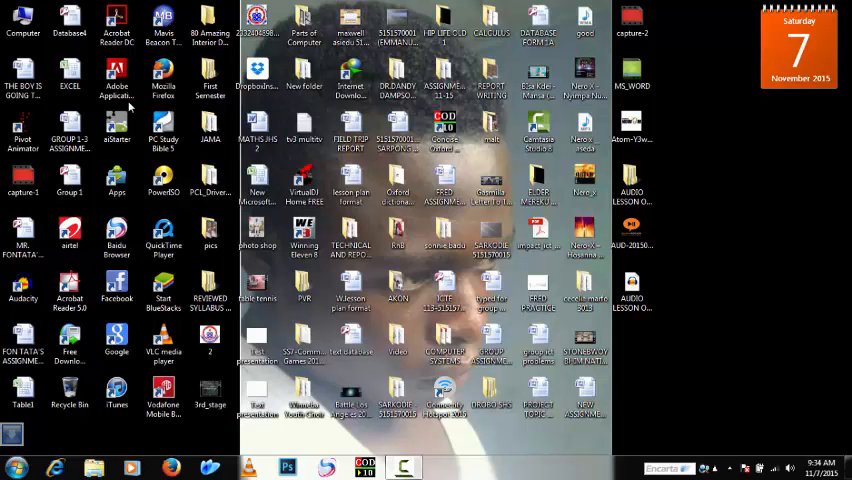
mouse_move(30, 429)
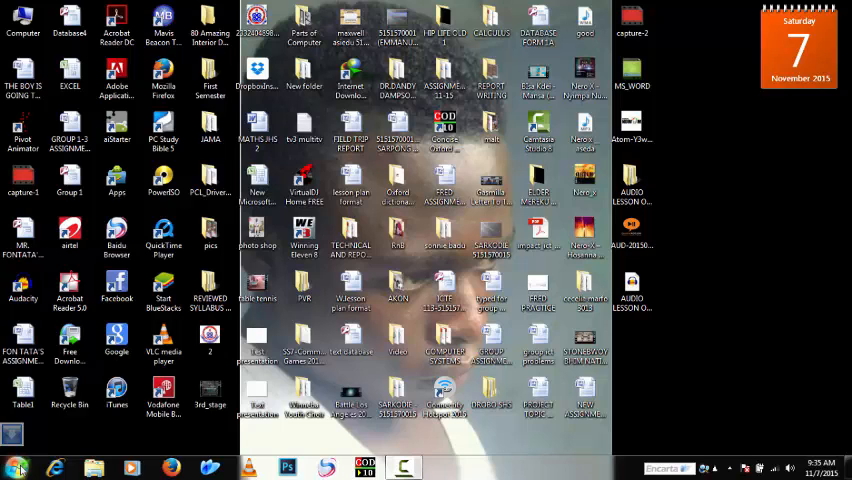
Step: Open the Windows Start menu to reach Microsoft Office Word 2007
left_click(8, 462)
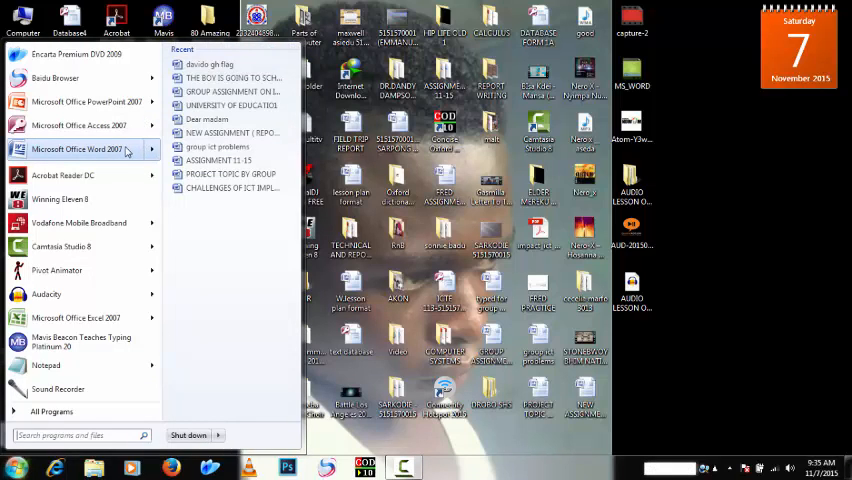
Step: Launch Word 2007 with a blank document and show the Insert tab
left_click(78, 149)
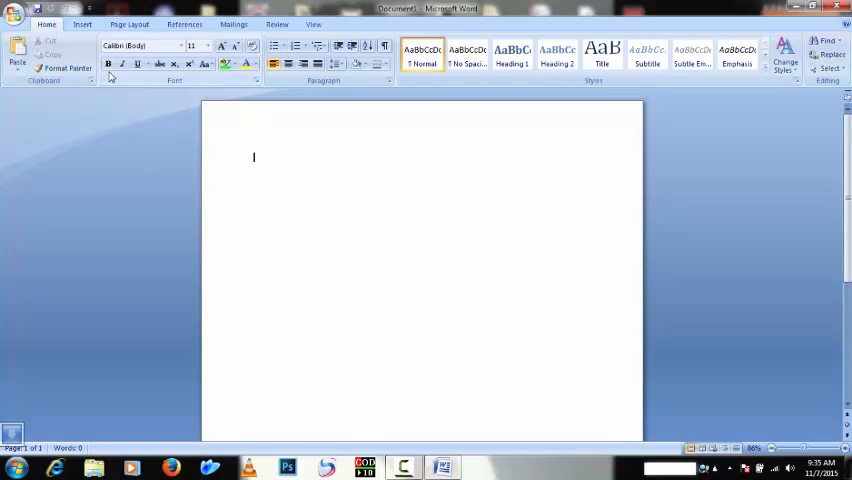
left_click(80, 24)
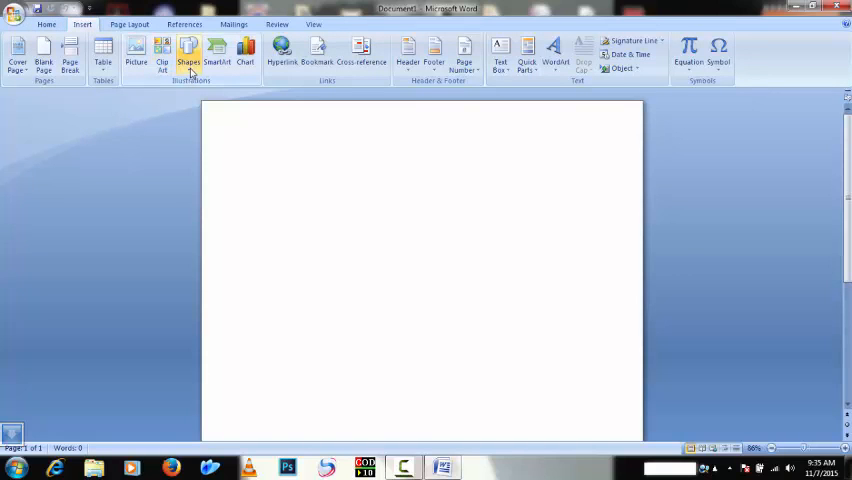
Step: Pick the Wave shape from the Stars and Banners shapes gallery
left_click(194, 53)
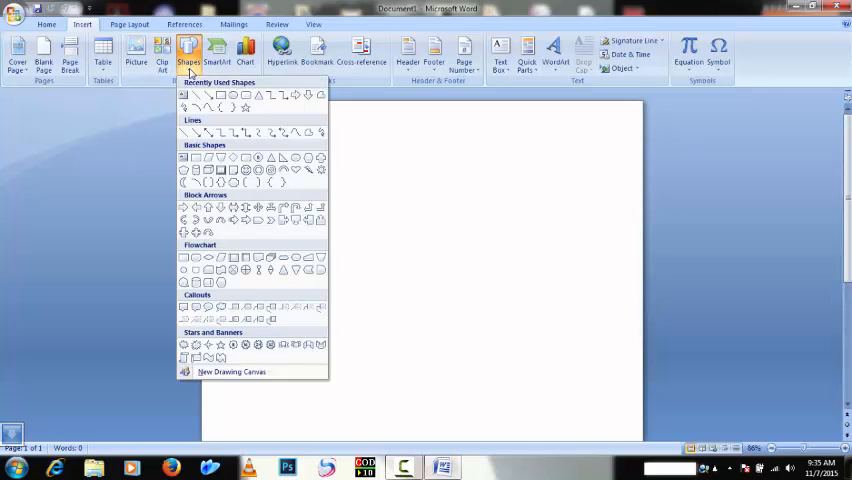
mouse_move(226, 97)
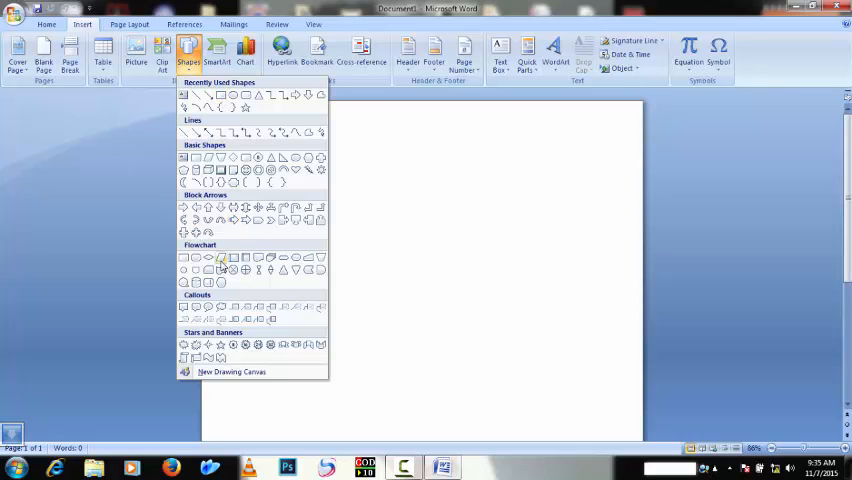
mouse_move(221, 270)
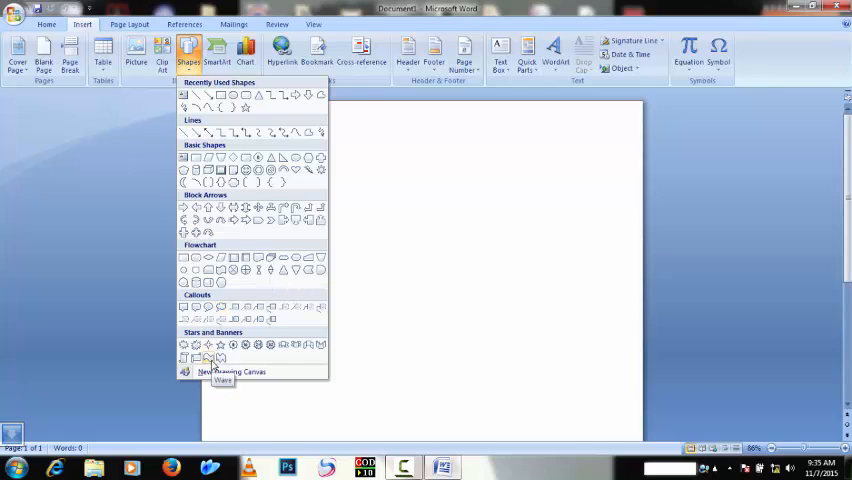
left_click(207, 357)
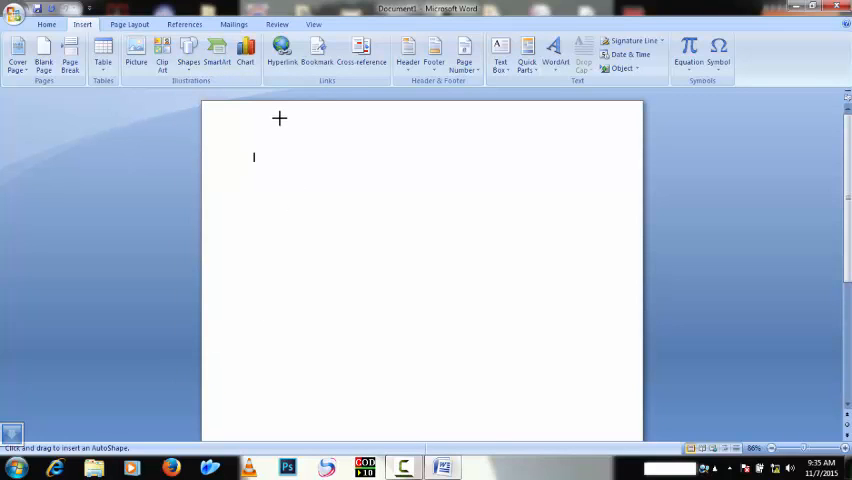
mouse_move(286, 152)
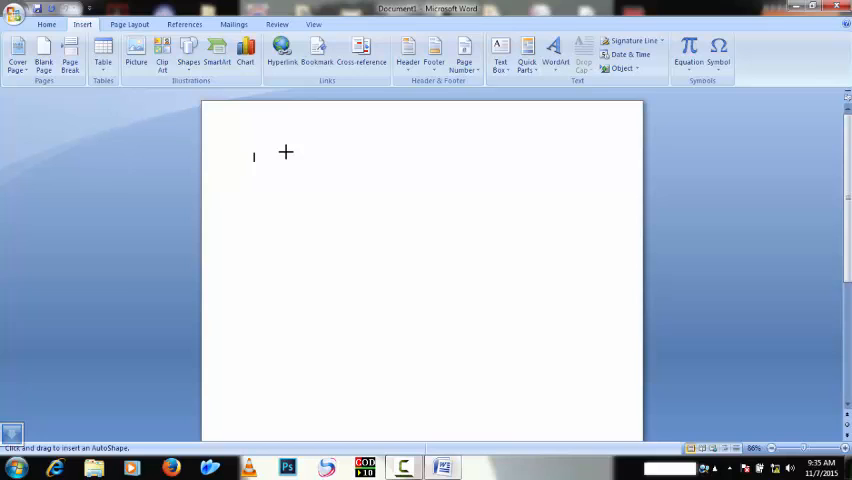
Step: Drag out wave shapes on the page to form the flag's bands
left_click_drag(286, 152, 372, 186)
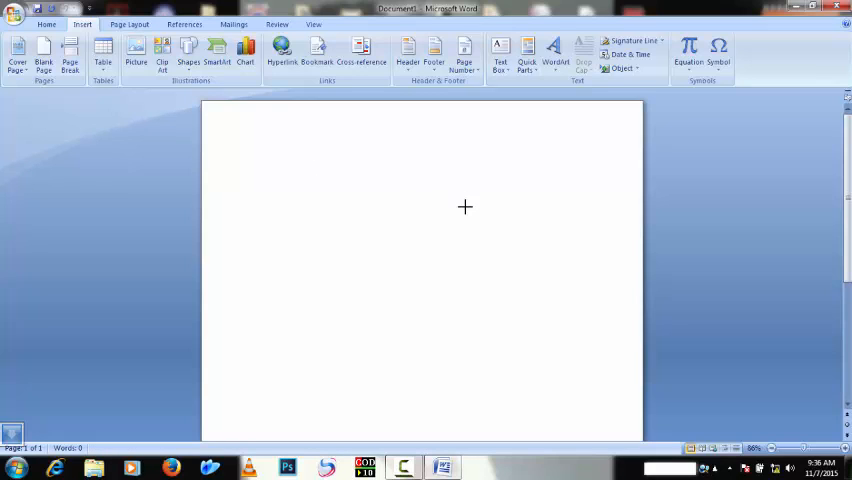
left_click_drag(285, 155, 495, 213)
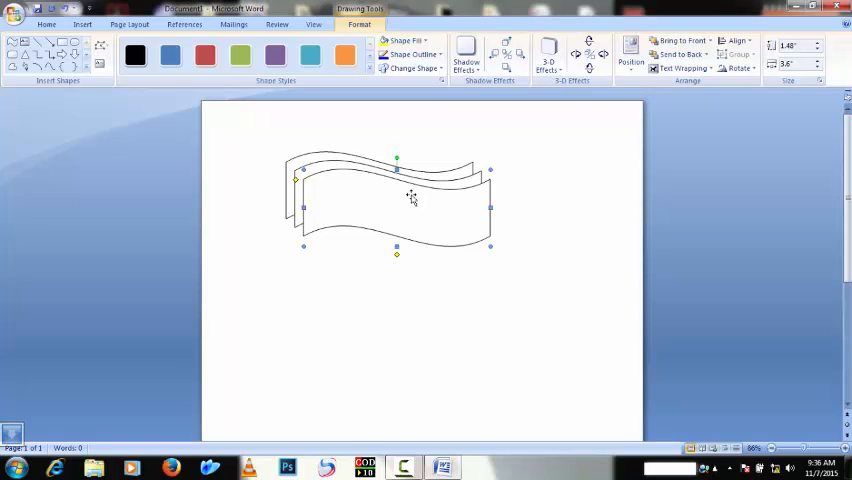
mouse_move(347, 194)
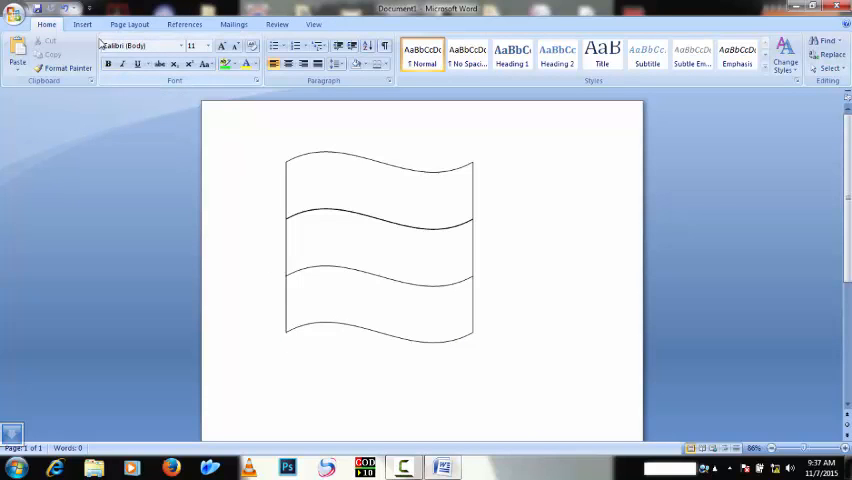
Step: Draw a rectangle at the flag's left edge and stretch it down as the pole
left_click(79, 24)
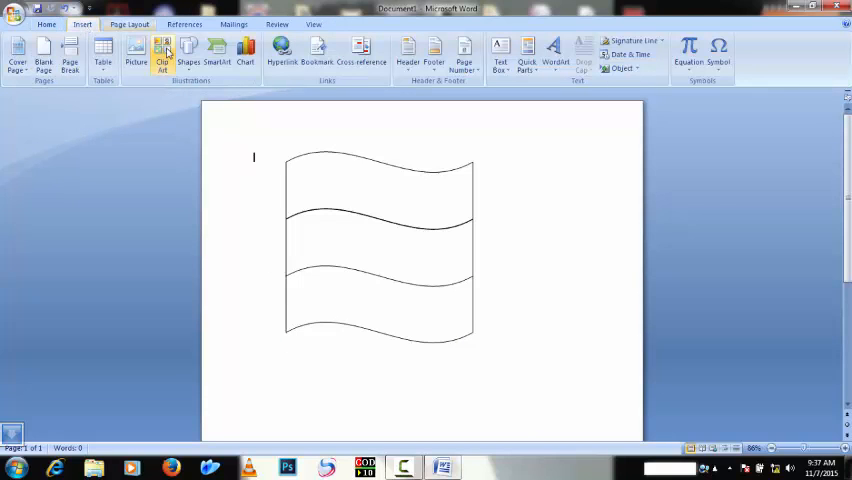
left_click(189, 50)
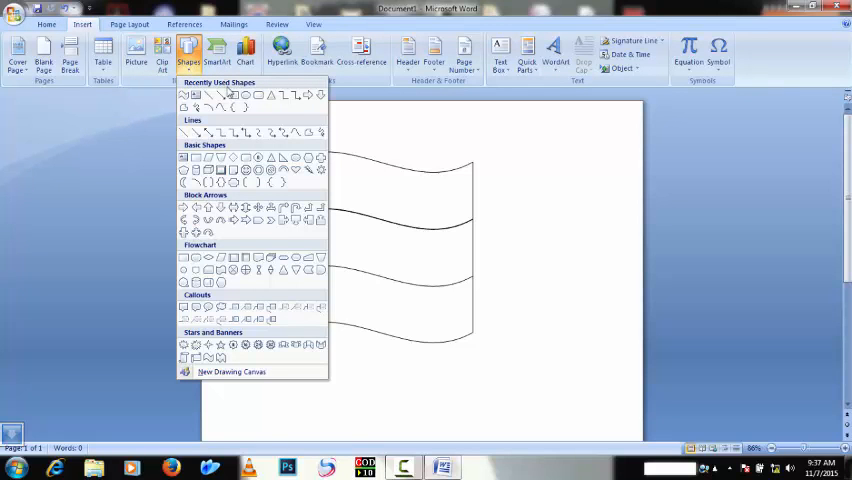
mouse_move(228, 98)
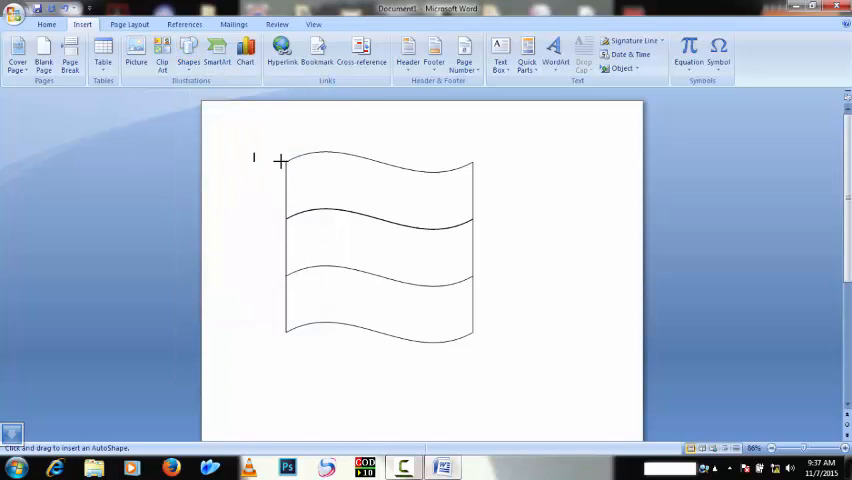
left_click_drag(280, 160, 335, 215)
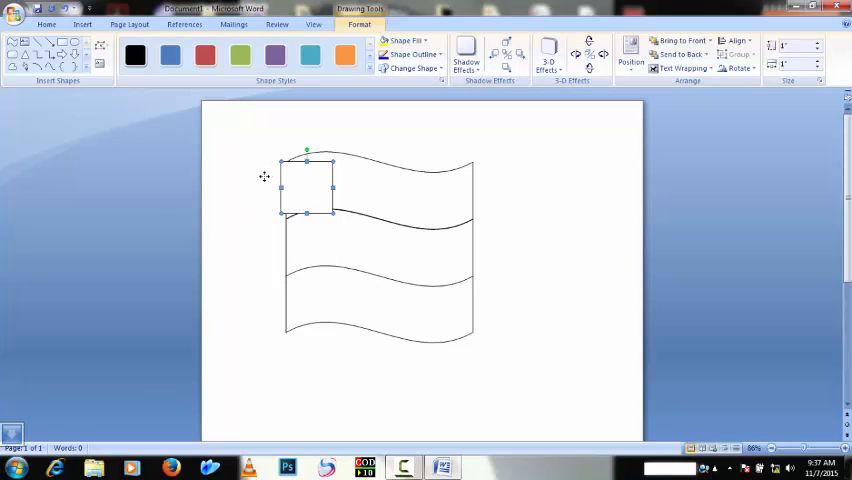
left_click_drag(307, 184, 254, 179)
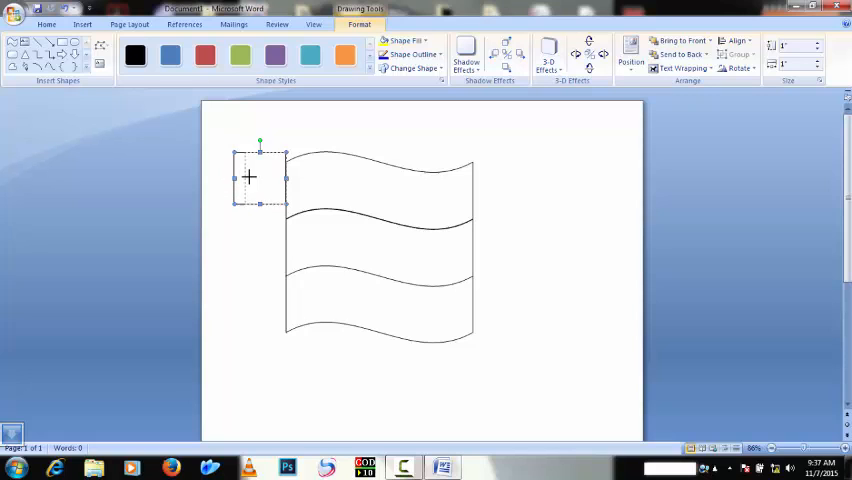
mouse_move(271, 185)
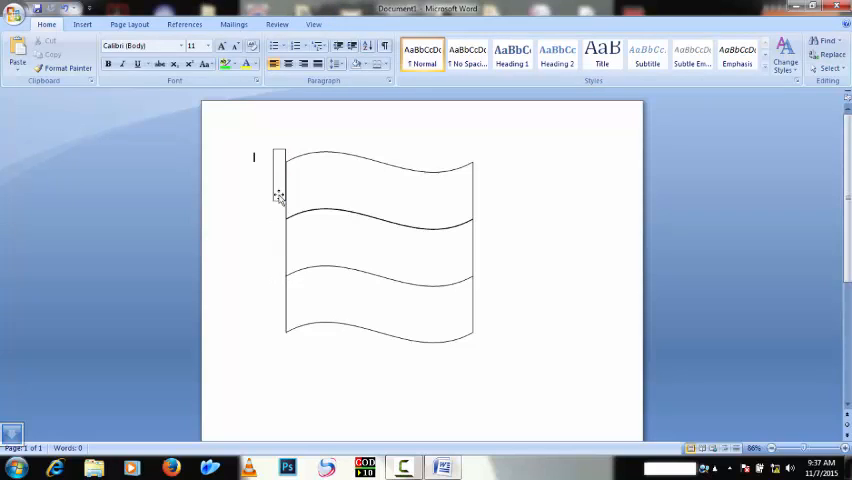
left_click(280, 190)
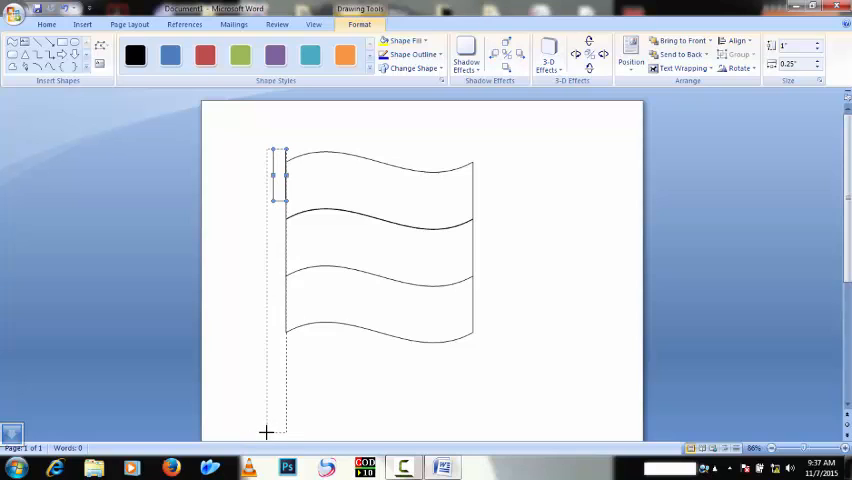
left_click_drag(280, 200, 277, 431)
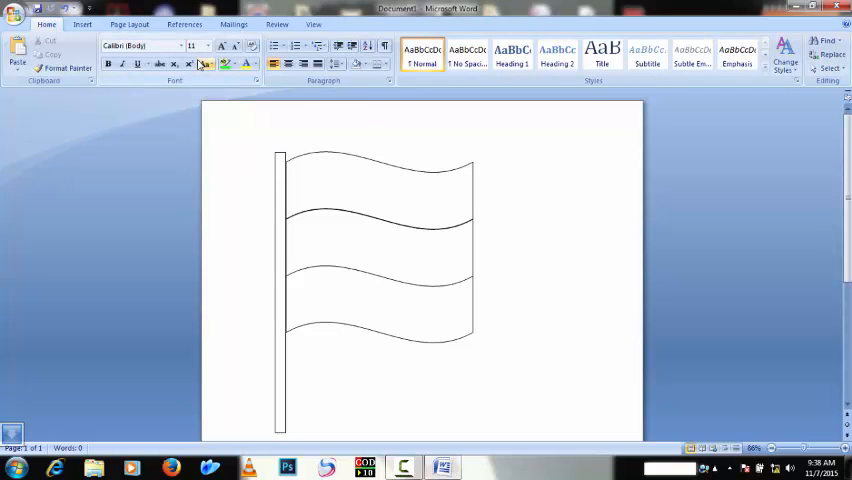
mouse_move(200, 65)
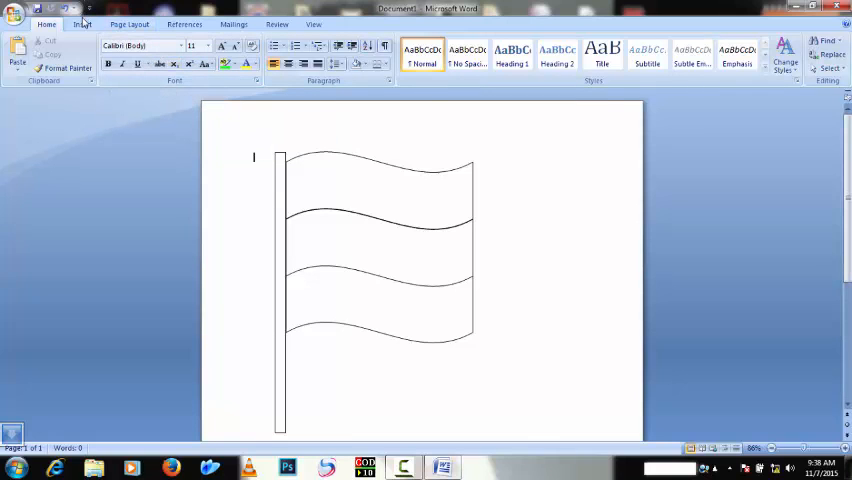
Step: Draw a 5-Point Star in the middle wave band, then deselect it
left_click(82, 24)
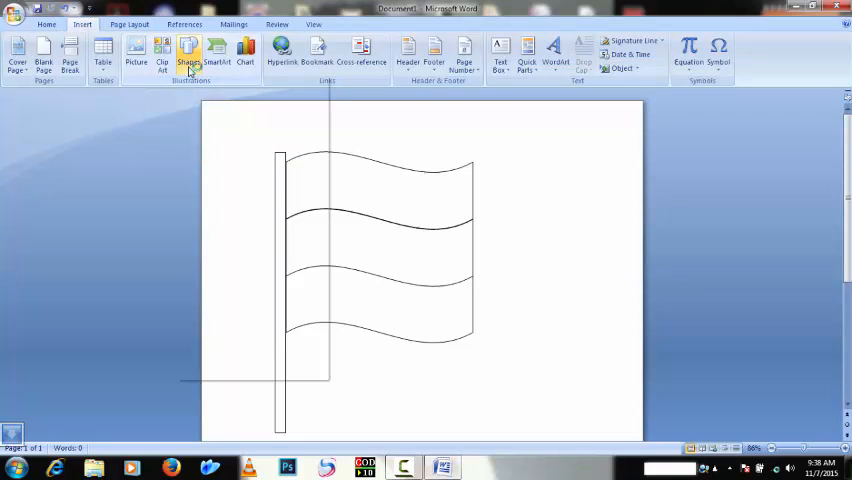
left_click(191, 50)
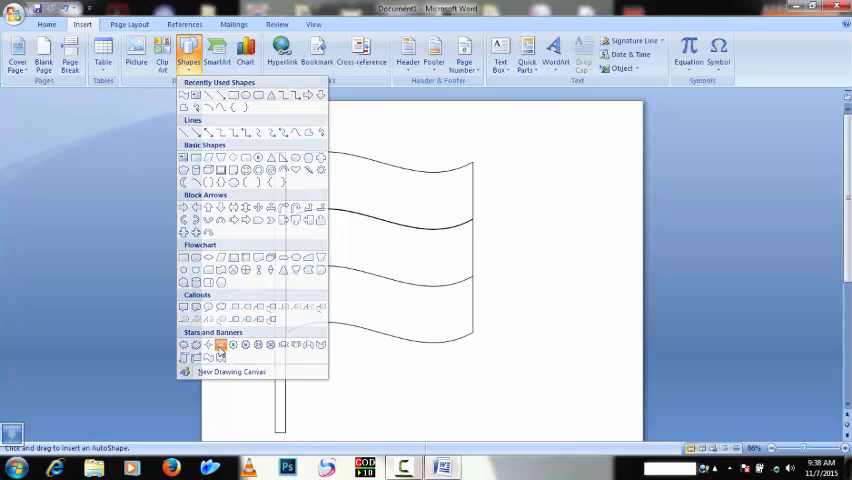
left_click(219, 344)
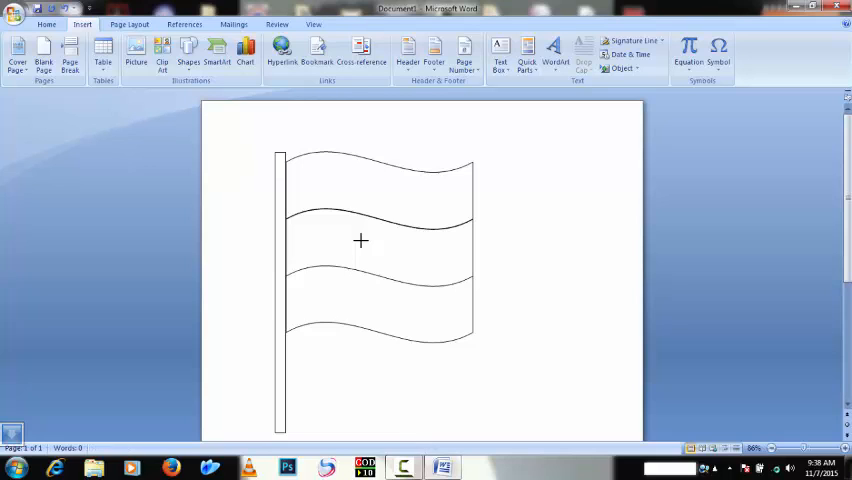
left_click_drag(368, 248, 400, 260)
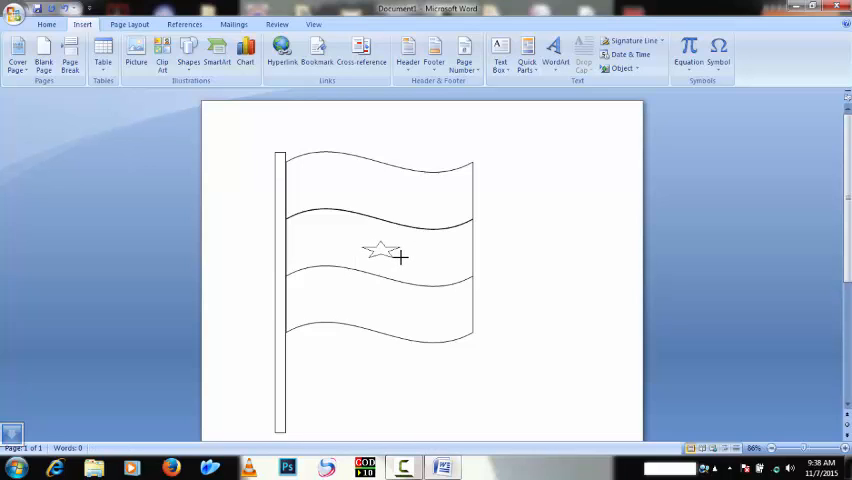
left_click(383, 250)
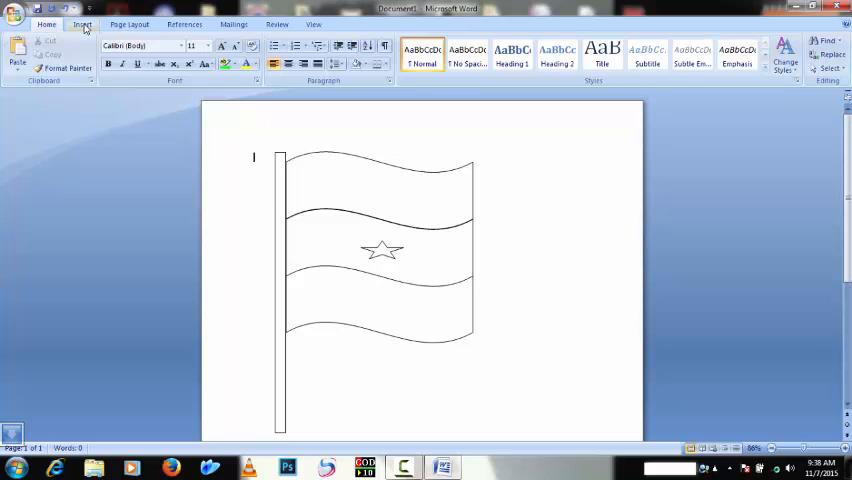
left_click(80, 24)
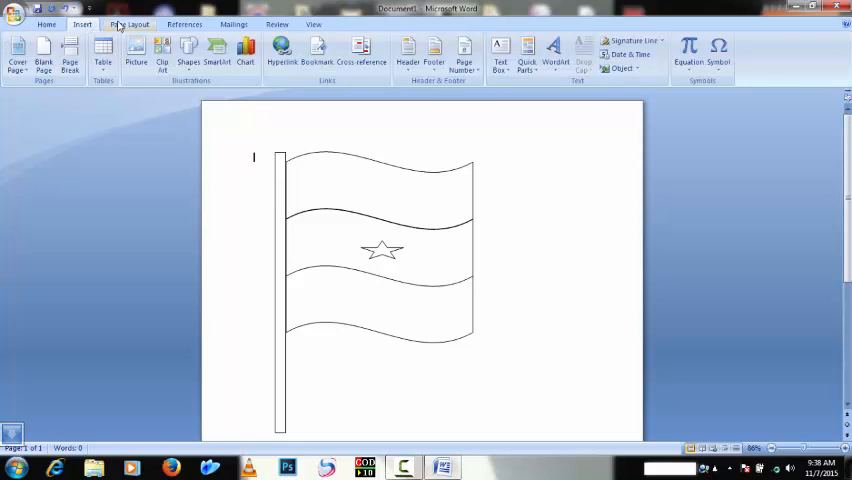
left_click(130, 24)
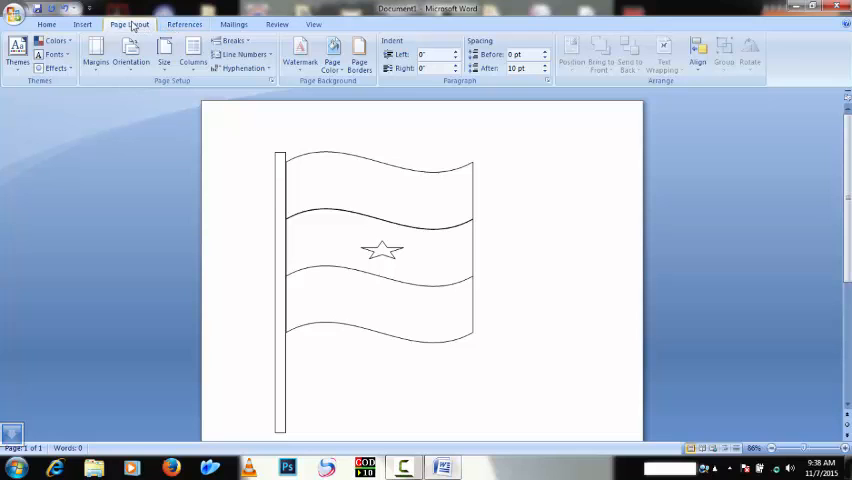
left_click(36, 24)
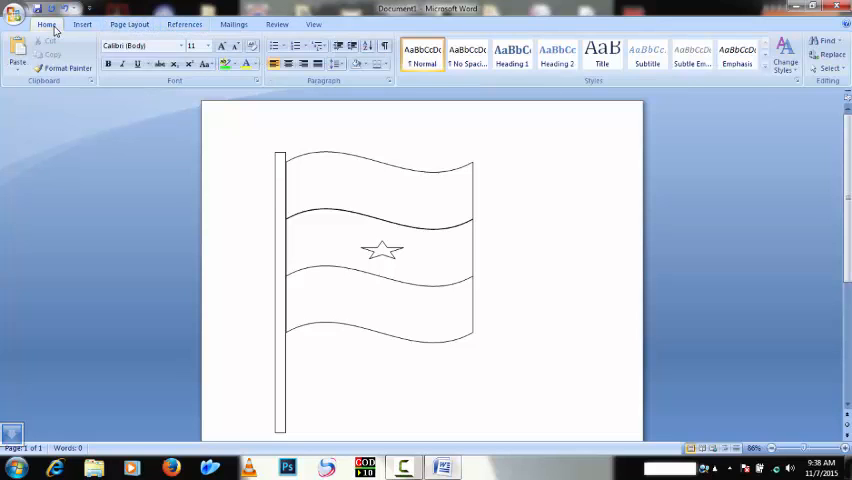
left_click(85, 24)
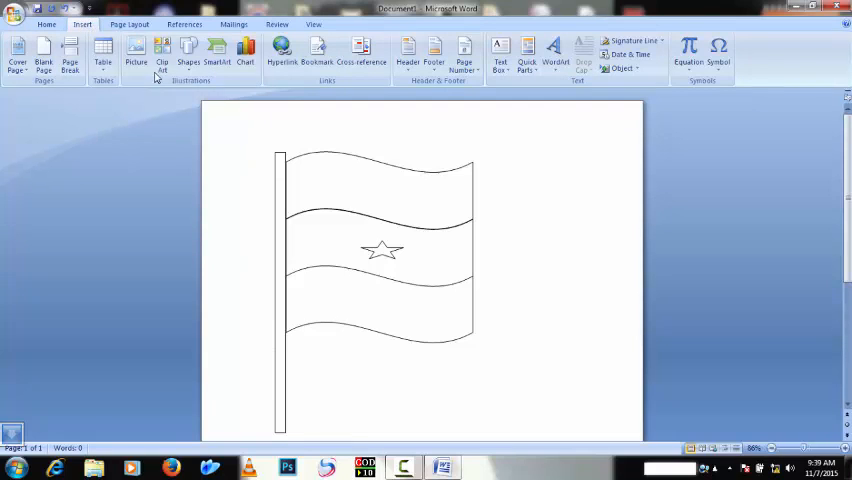
left_click(133, 24)
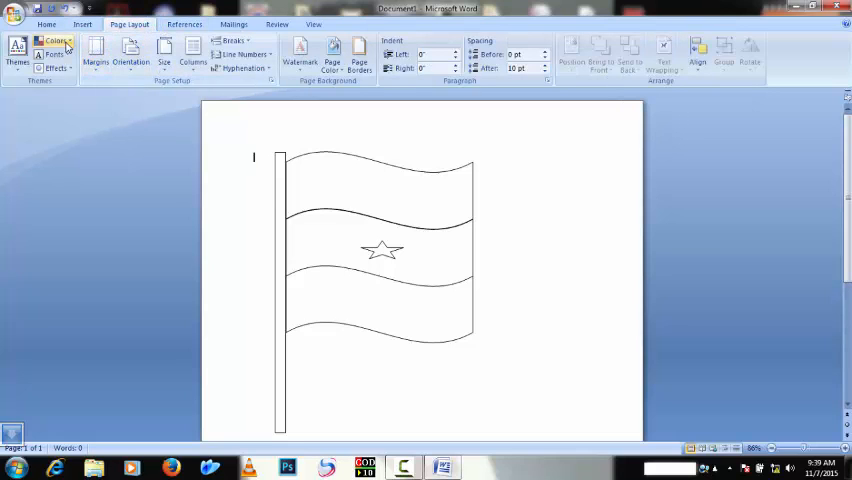
left_click(52, 40)
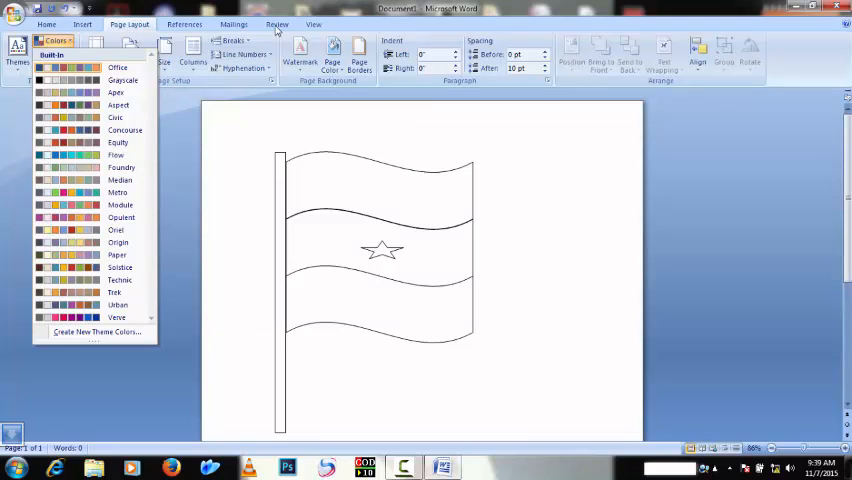
left_click(314, 25)
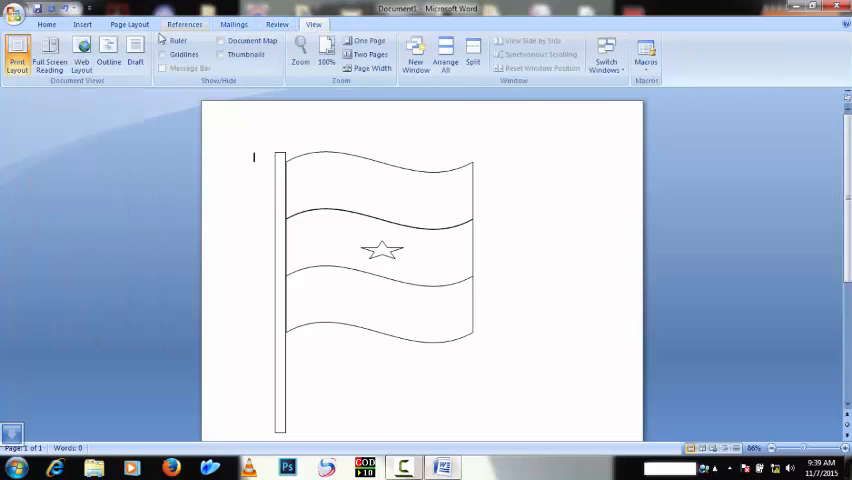
left_click(130, 24)
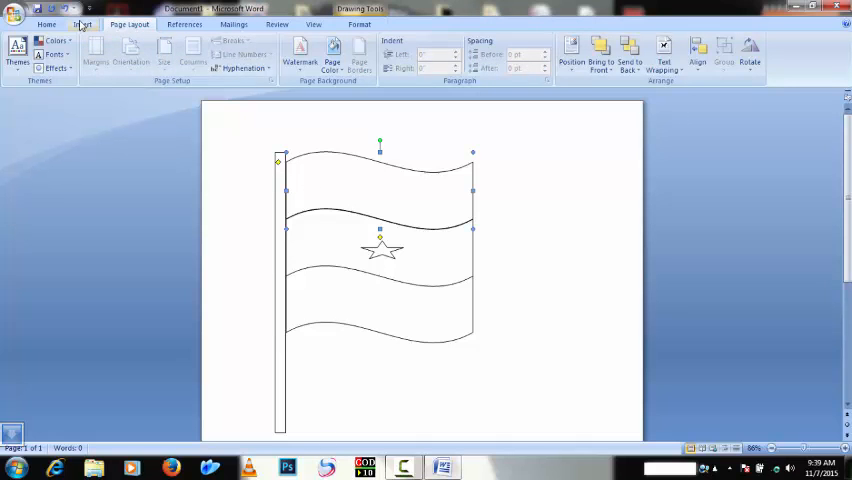
Step: Fill the top wave band red using Drawing Tools Format Shape Fill
left_click(79, 26)
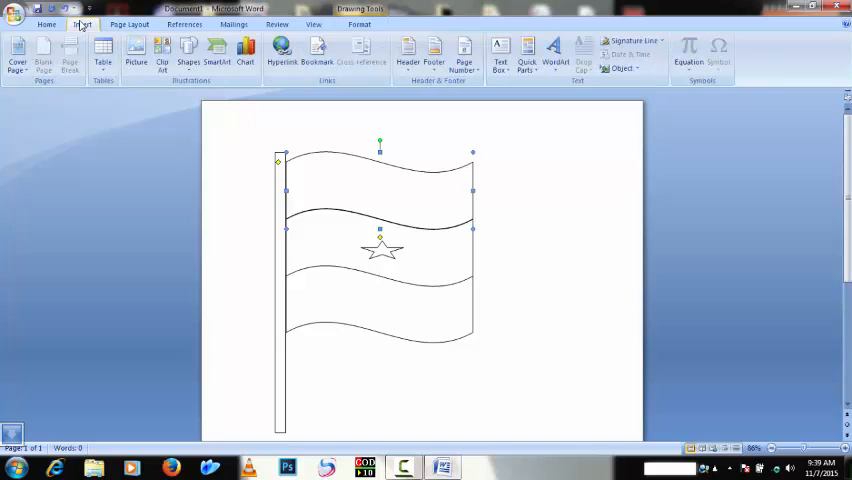
left_click(47, 23)
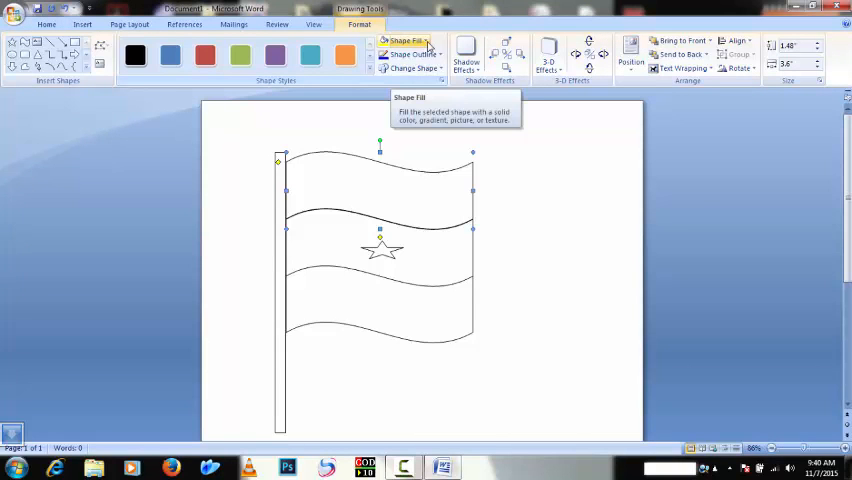
left_click(403, 30)
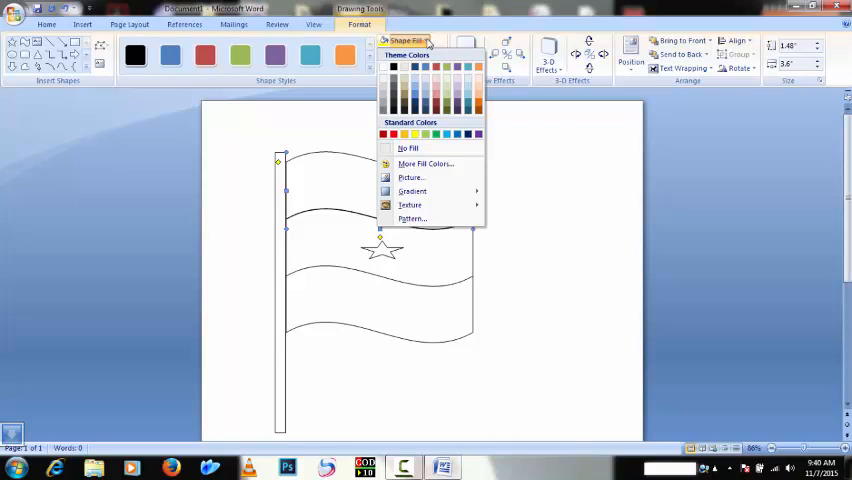
left_click(403, 134)
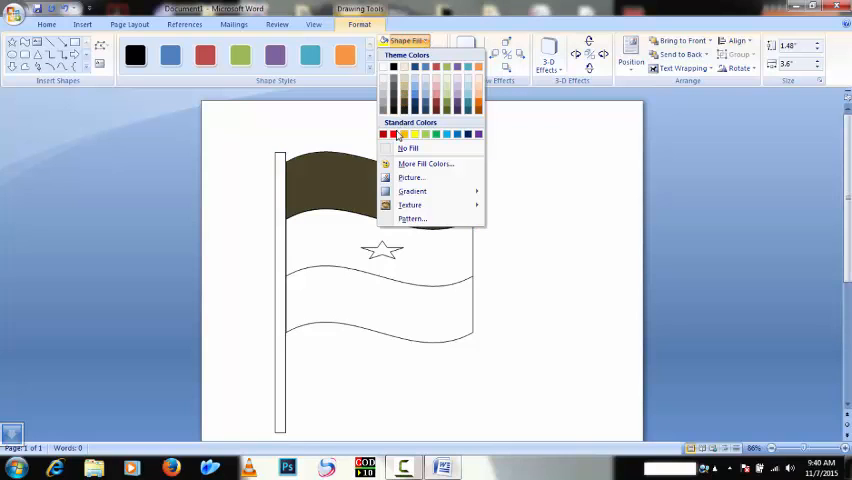
left_click(384, 133)
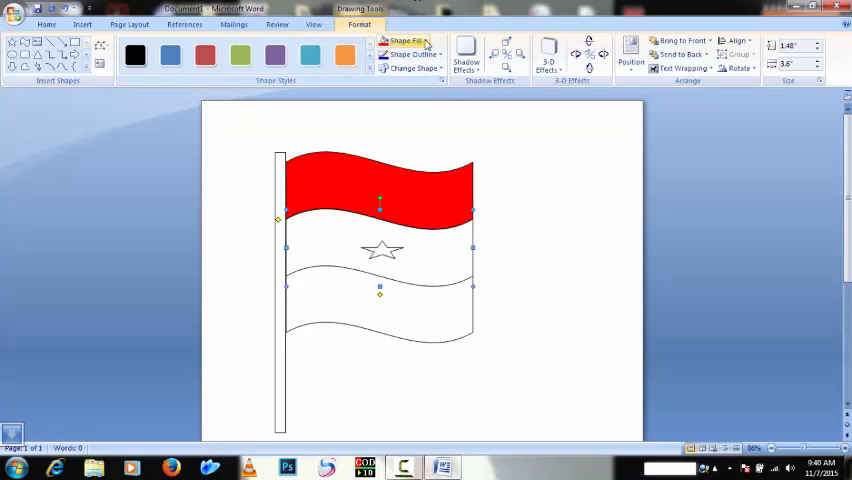
Step: Fill the middle wave band yellow and the bottom band green
left_click(408, 39)
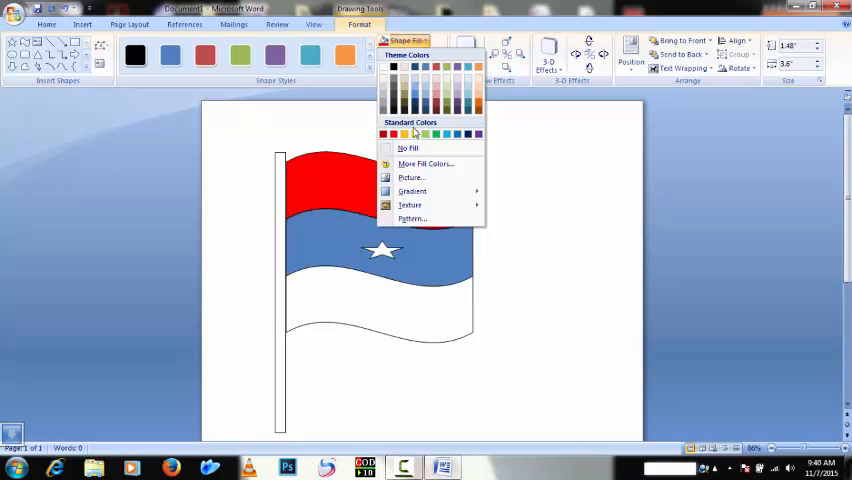
left_click(414, 134)
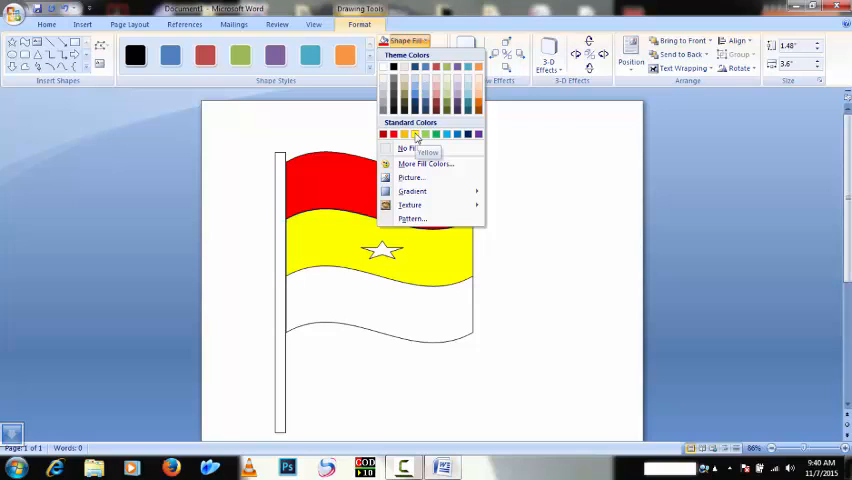
left_click(405, 134)
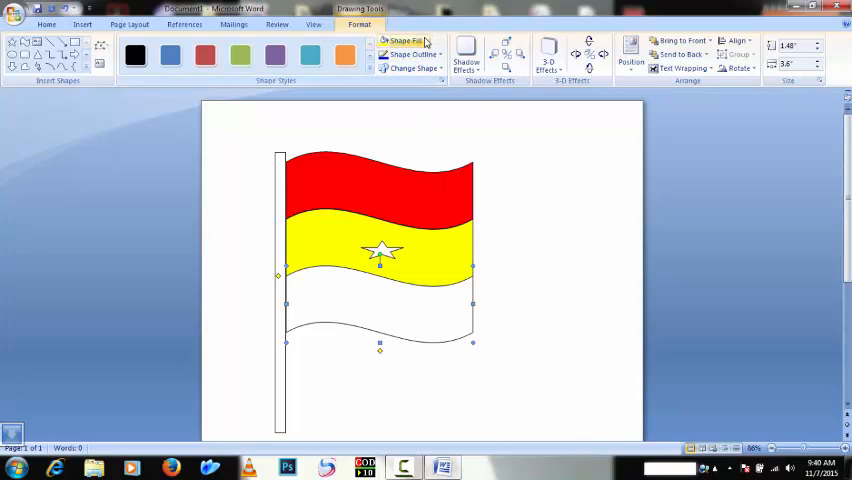
left_click(394, 39)
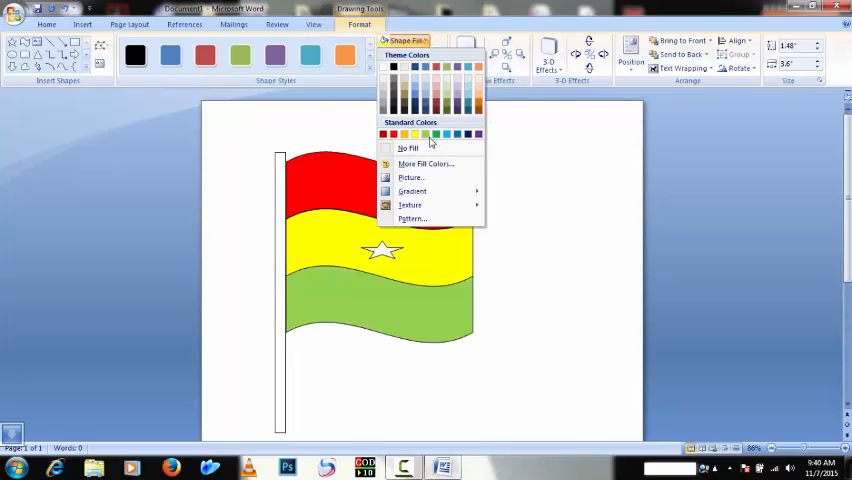
left_click(425, 134)
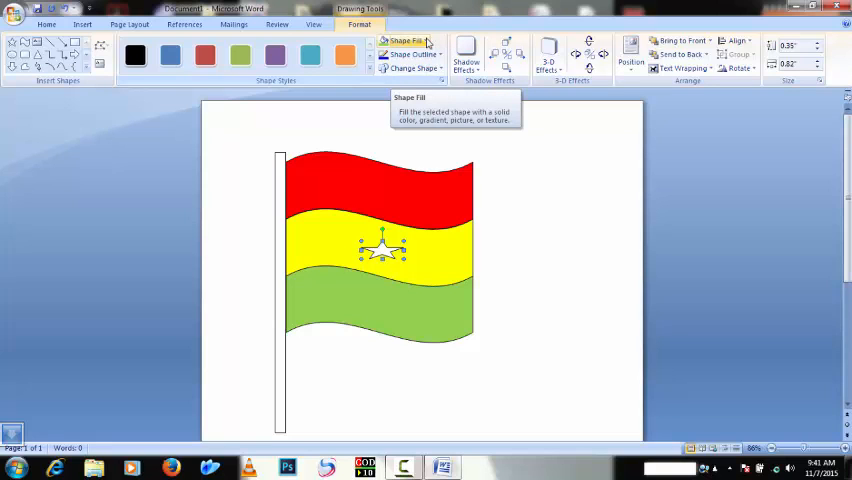
Step: Fill the star black, then start choosing a fill colour for the pole
left_click(407, 38)
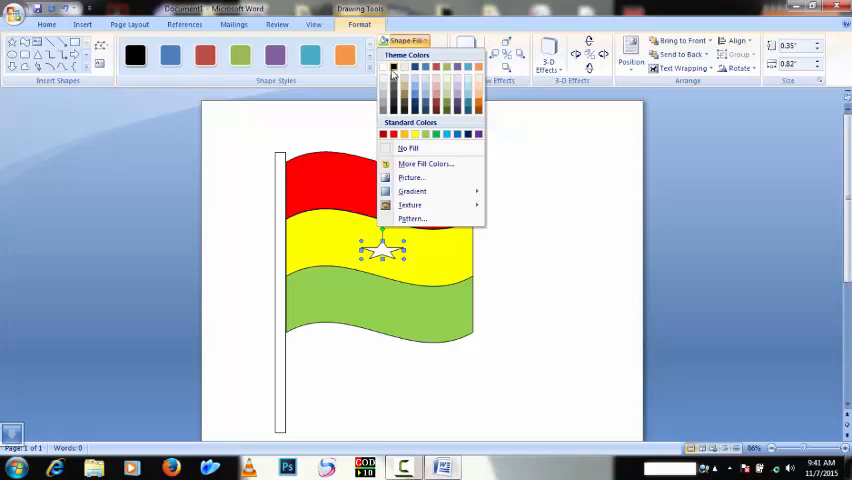
left_click(395, 67)
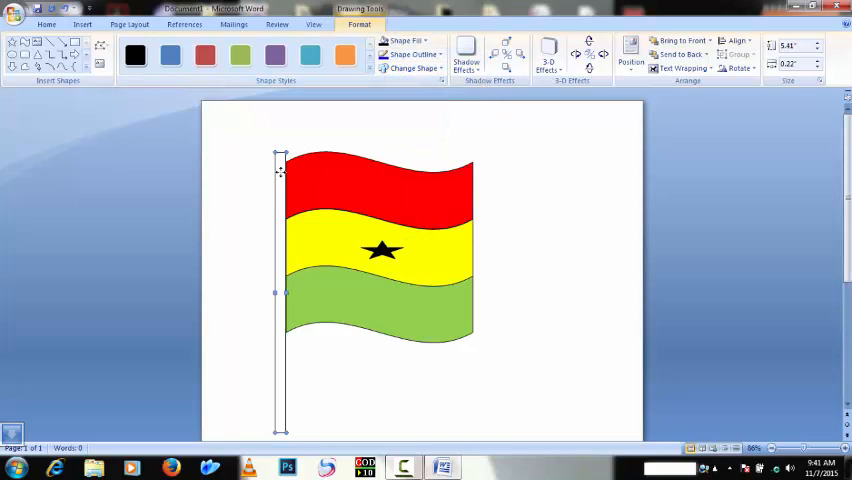
mouse_move(402, 40)
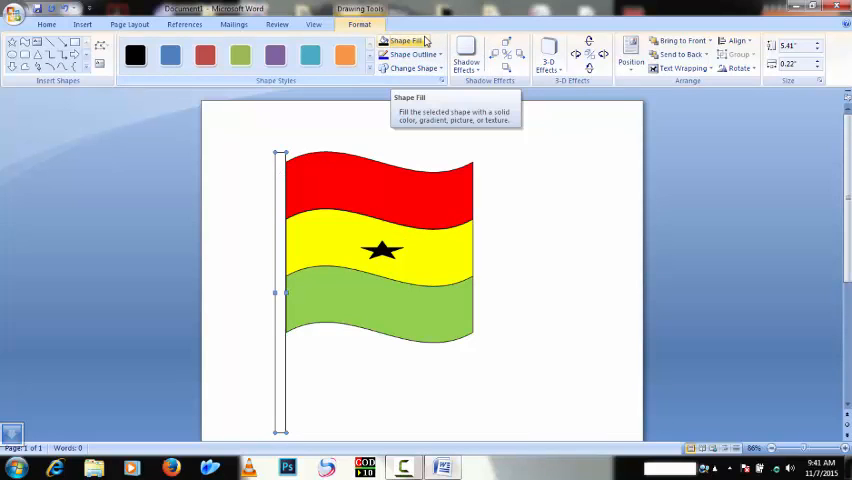
left_click(400, 41)
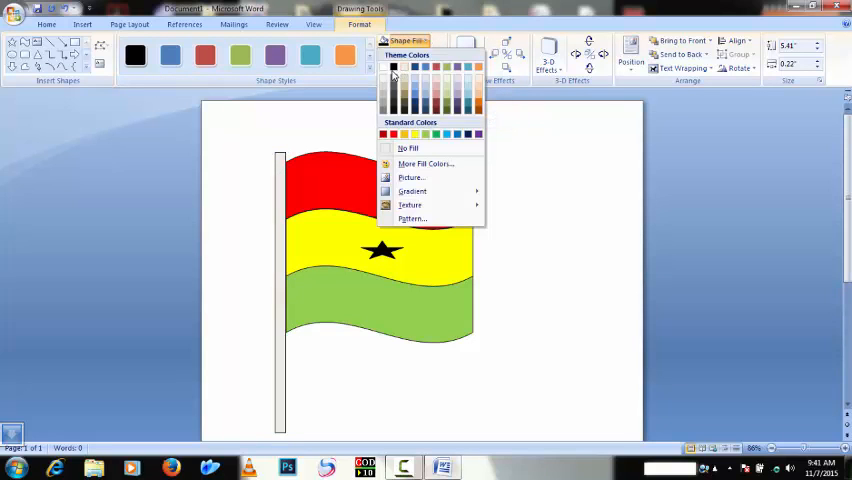